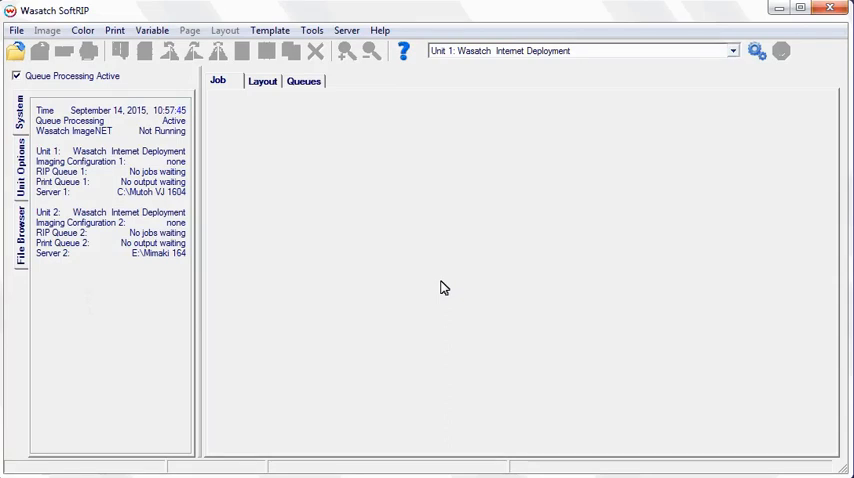
- Choose Zund Cutter as the printer model for print unit 2
left_click(732, 50)
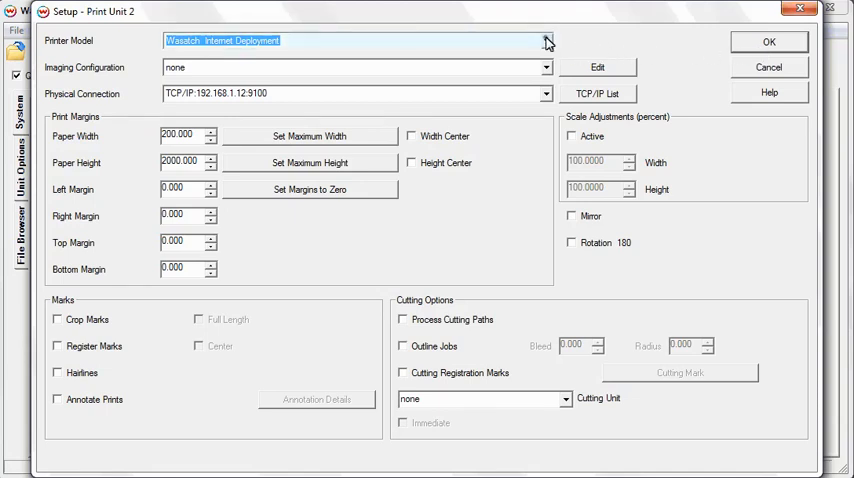
left_click(546, 40)
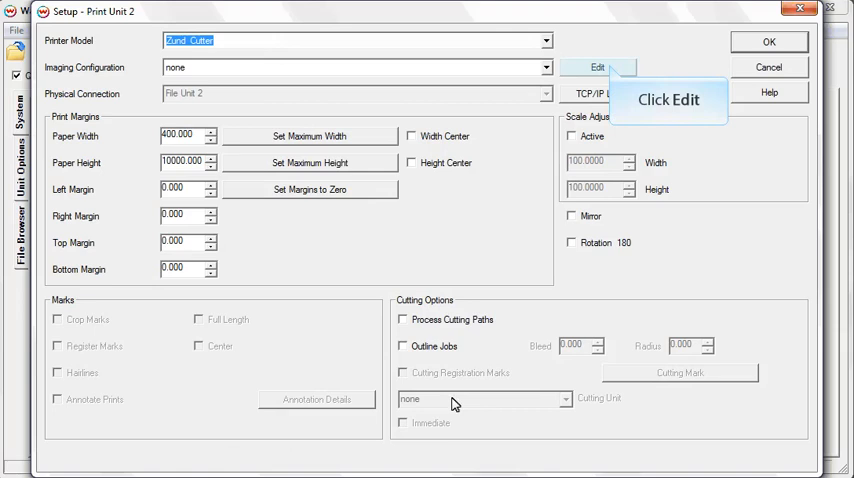
- Set the cutter's output file naming to job name plus Date and browse for the destination folder
left_click(596, 68)
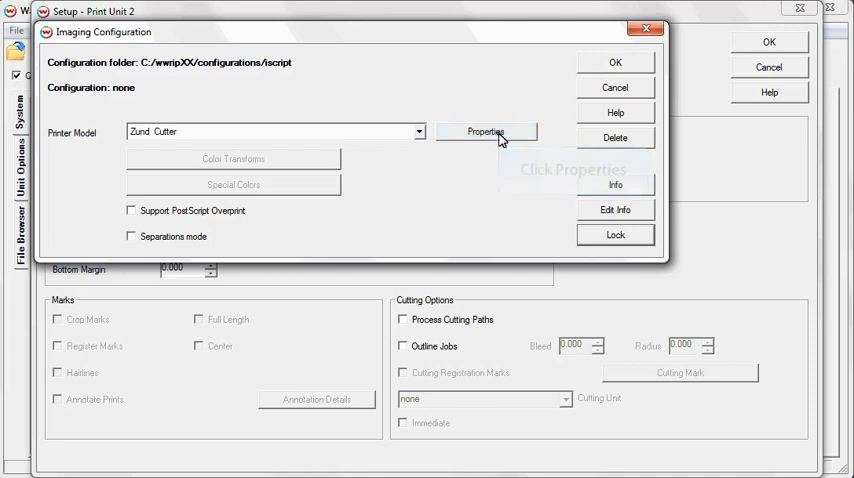
left_click(486, 132)
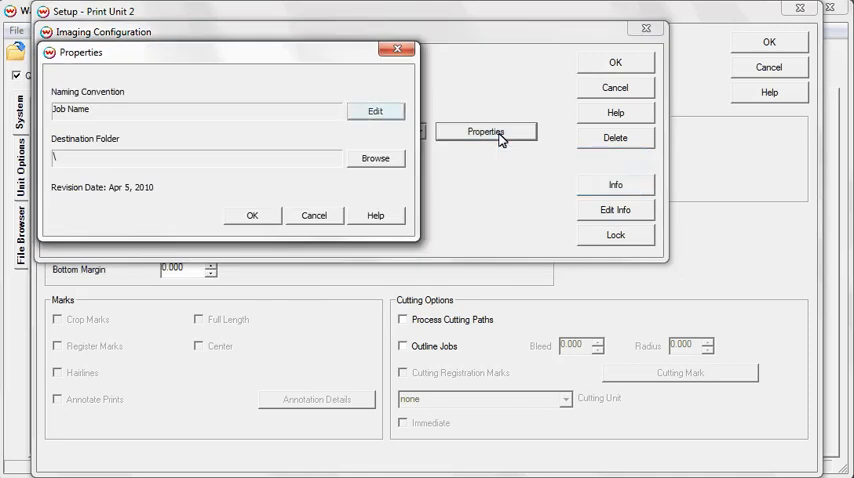
left_click(376, 110)
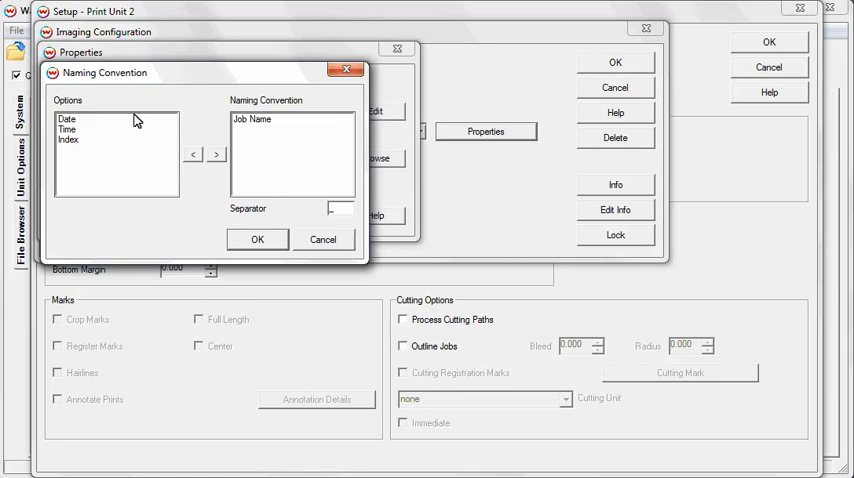
left_click(68, 118)
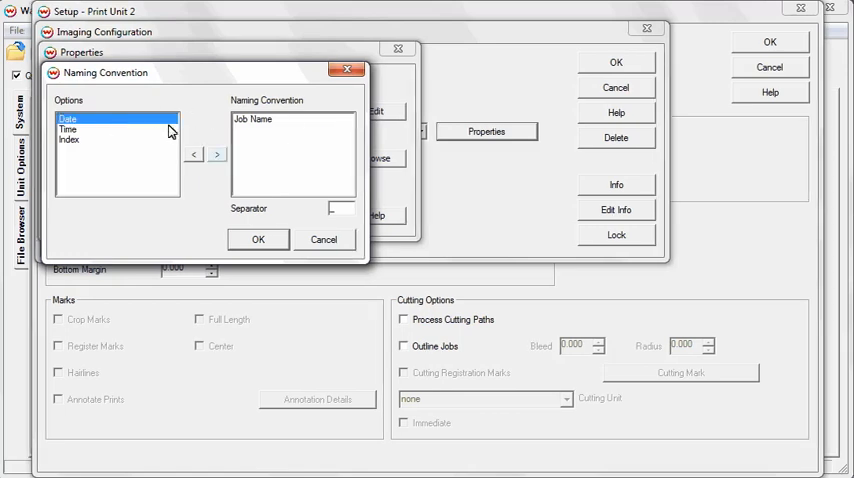
left_click(216, 154)
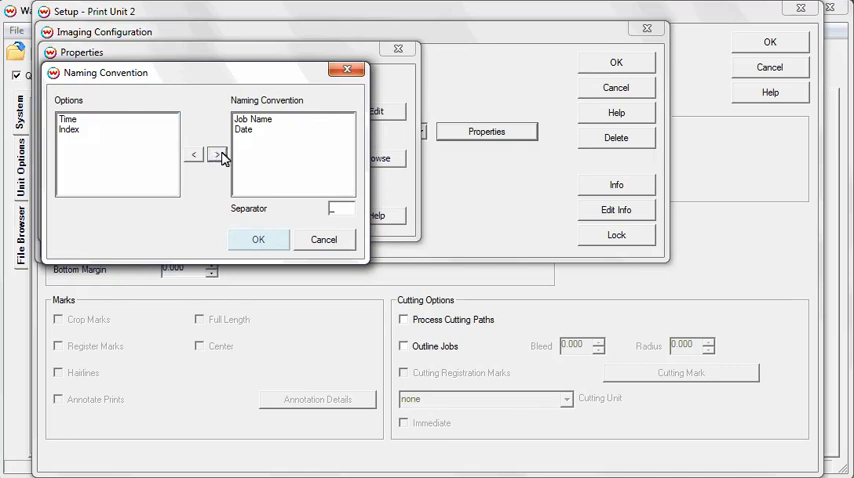
left_click(258, 240)
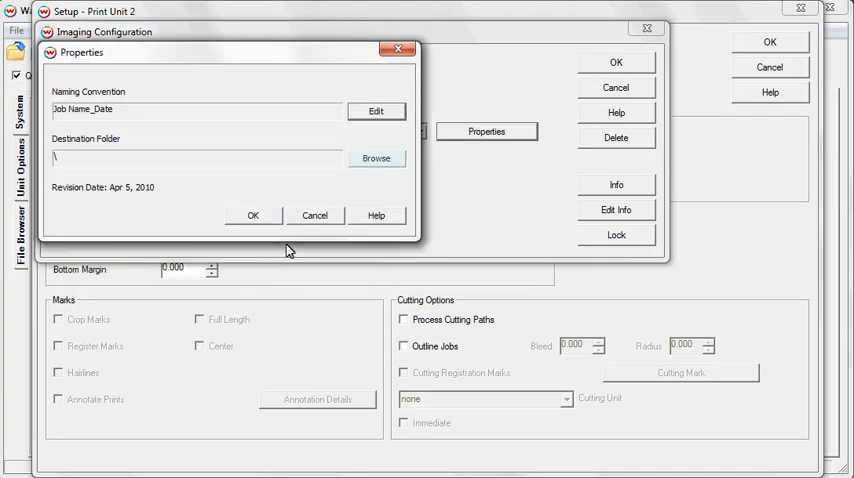
left_click(376, 158)
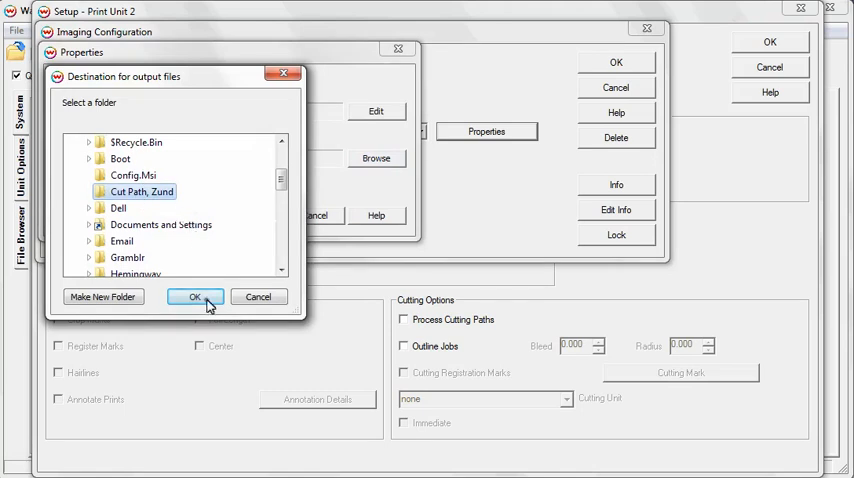
- Confirm the Cut Path, Zund folder, save the configuration as zund_cutpath and apply it to unit 2
left_click(196, 296)
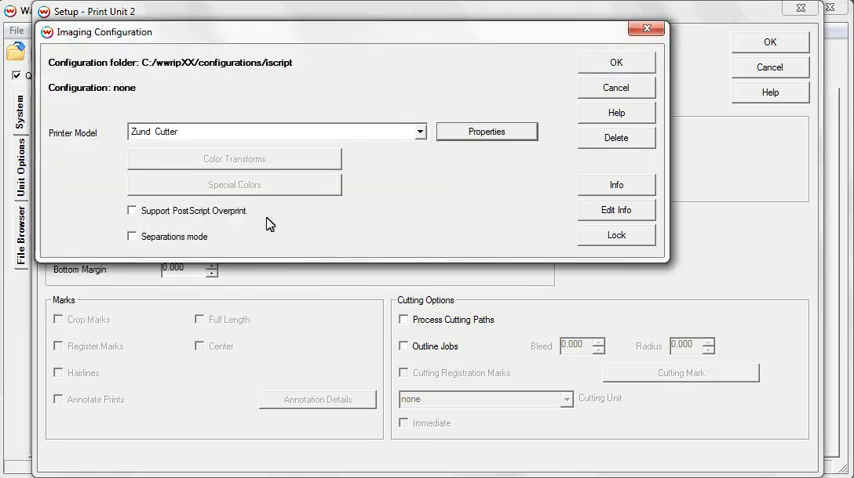
left_click(616, 62)
type("zund_cutpath")
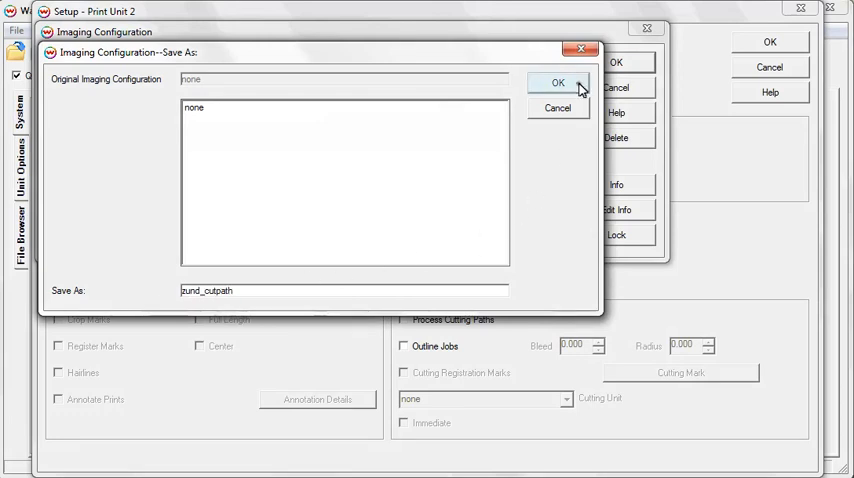
left_click(556, 82)
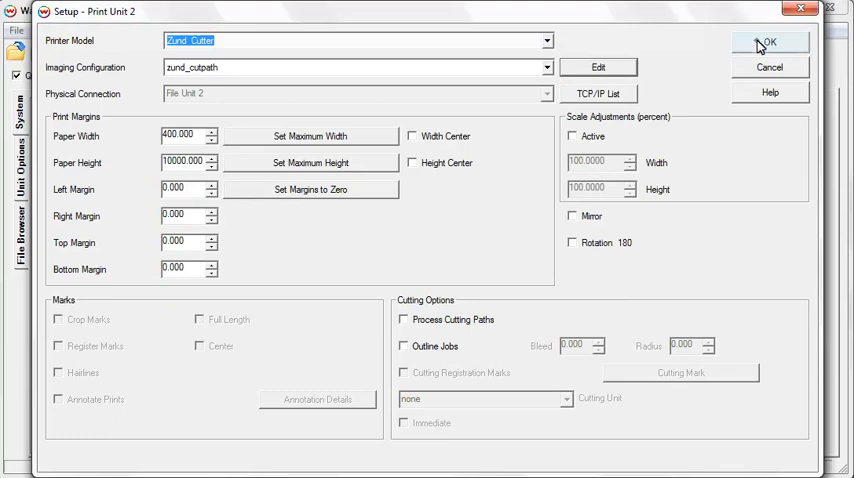
left_click(768, 44)
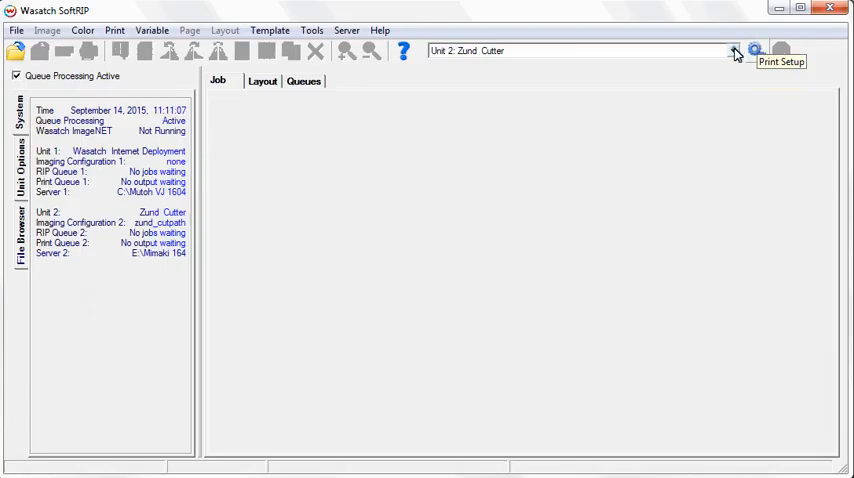
left_click(732, 52)
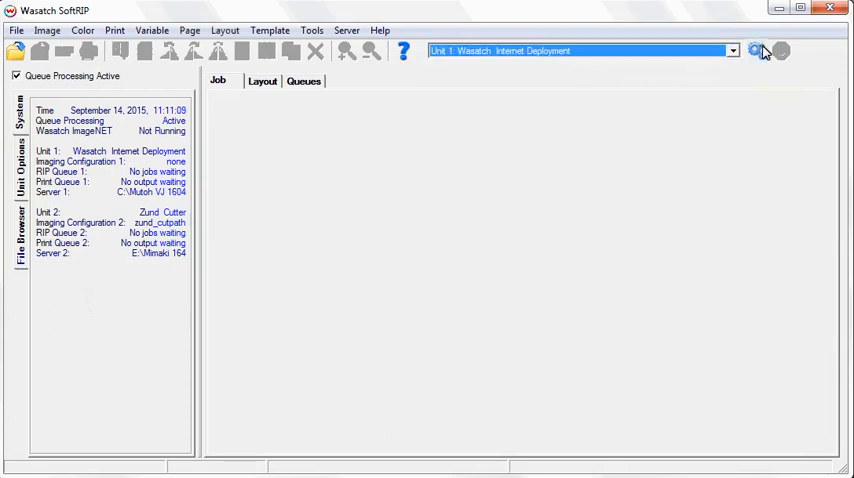
left_click(756, 52)
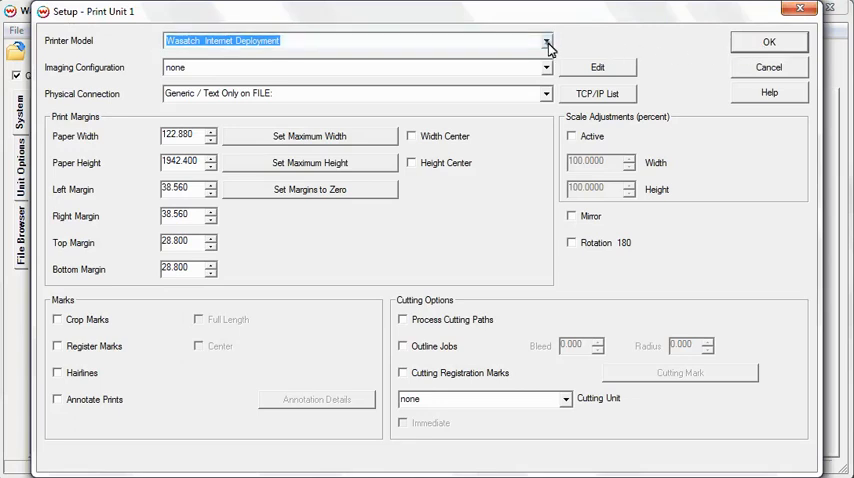
left_click(546, 40)
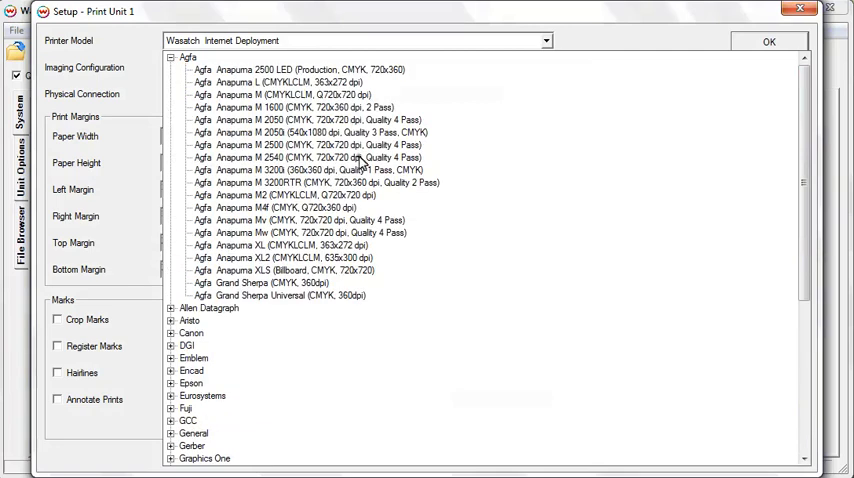
left_click(310, 156)
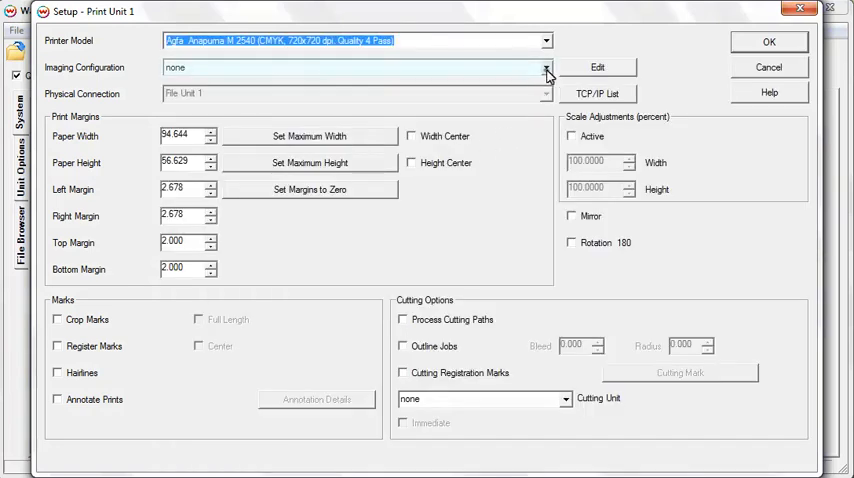
left_click(546, 68)
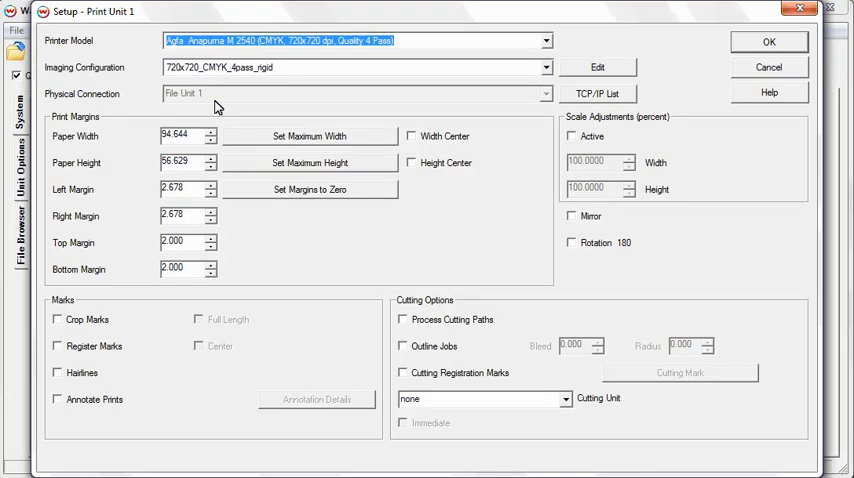
mouse_move(352, 120)
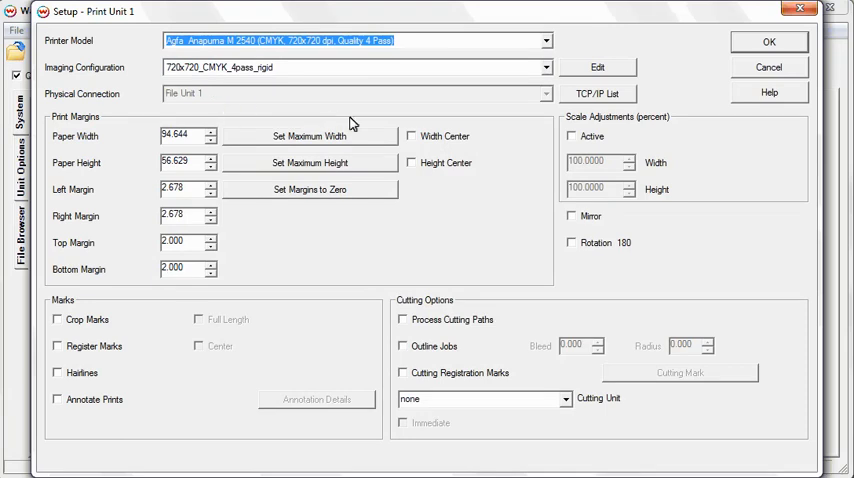
mouse_move(500, 328)
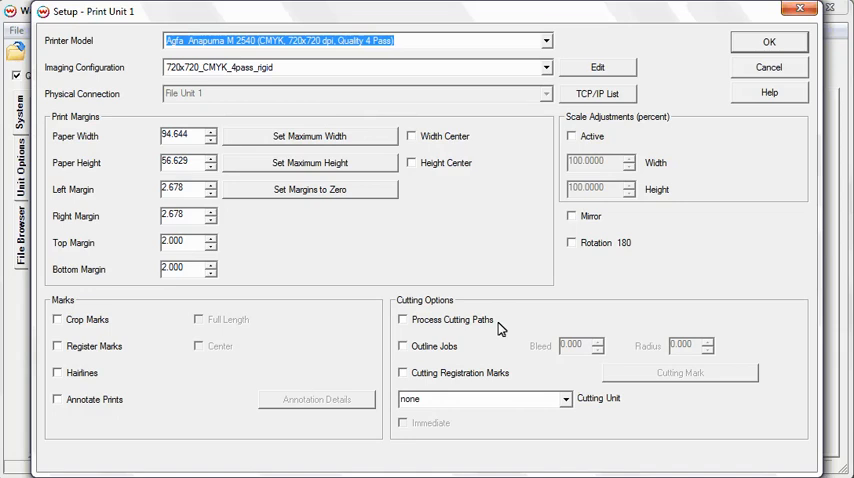
mouse_move(482, 332)
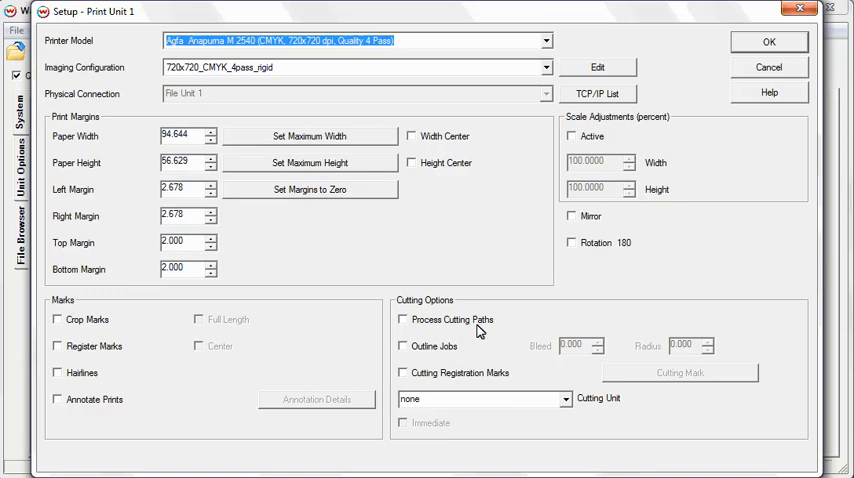
mouse_move(466, 350)
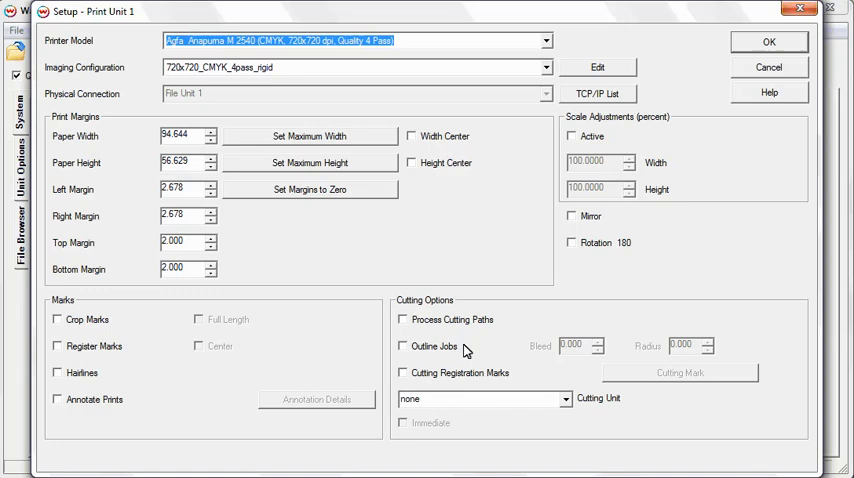
mouse_move(460, 350)
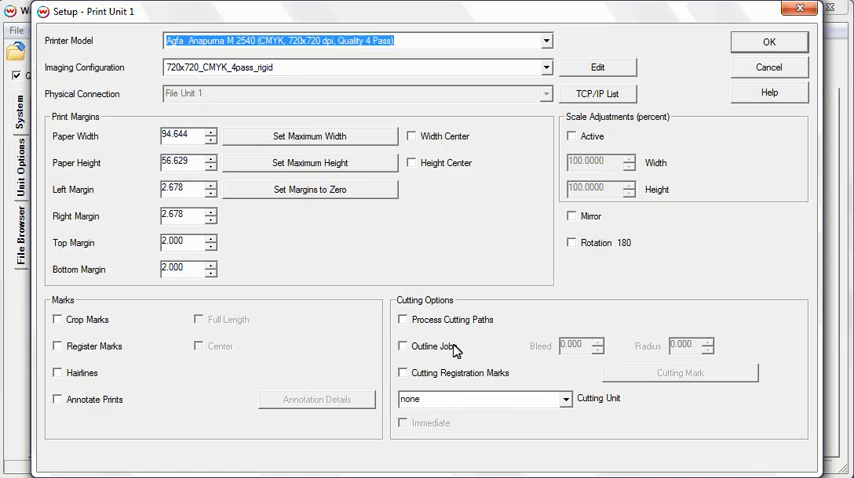
- Enable cutting registration marks with Add Barcode to Marks for print unit 1
left_click(564, 398)
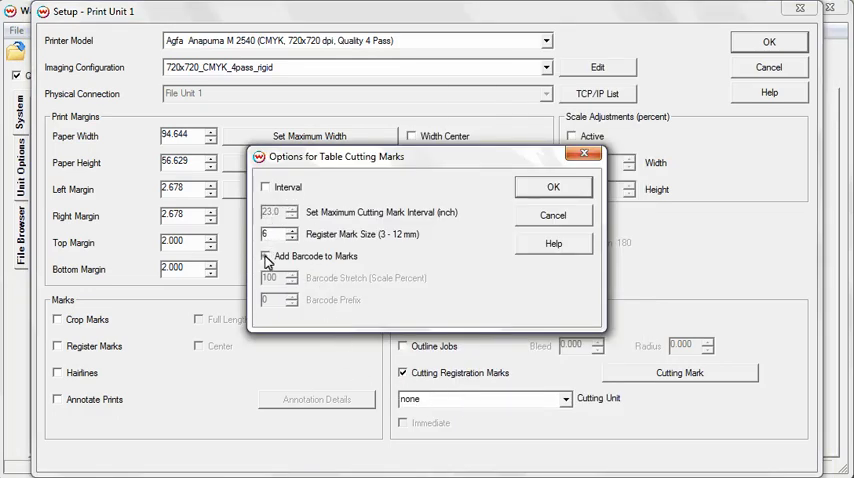
left_click(266, 256)
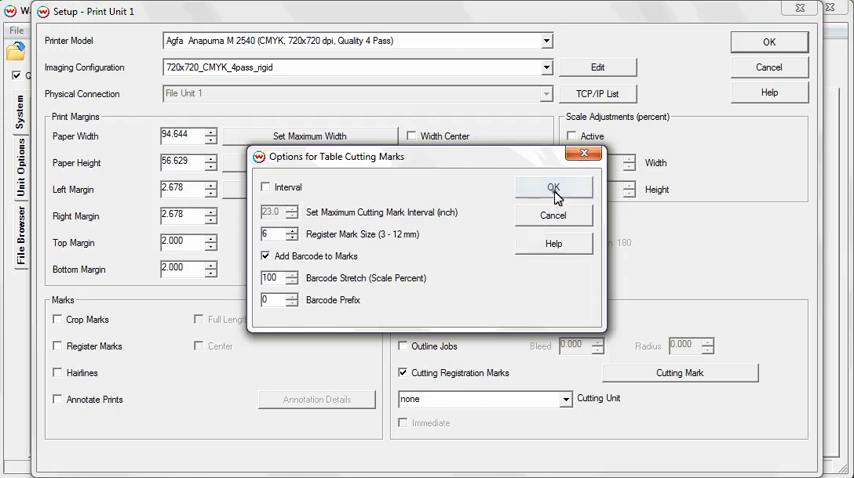
left_click(552, 190)
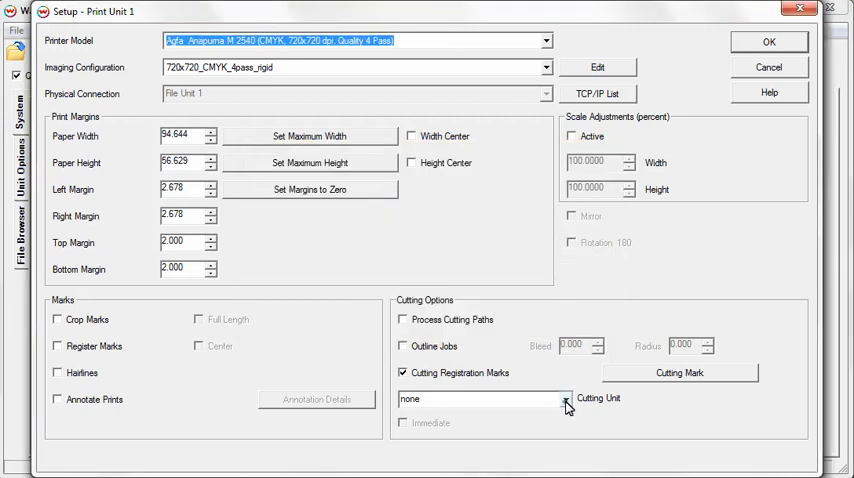
- Route cut jobs to Unit 2: Zund Cutter with Immediate sending and save the unit settings
left_click(564, 400)
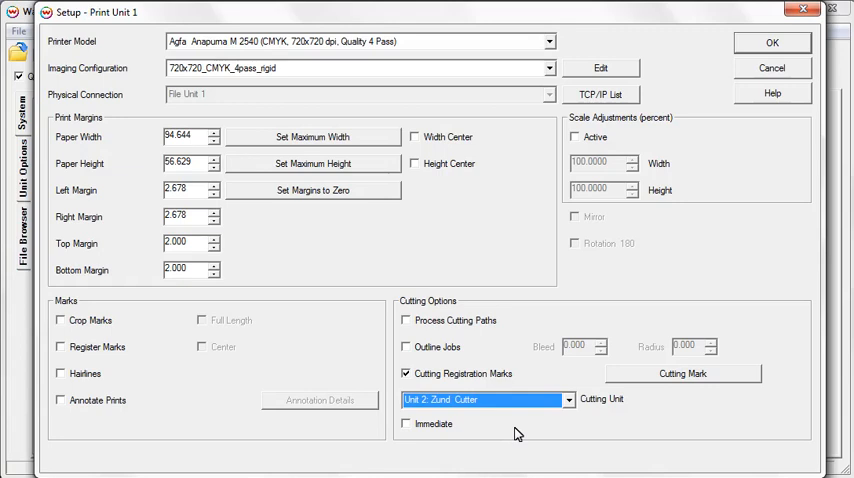
mouse_move(500, 434)
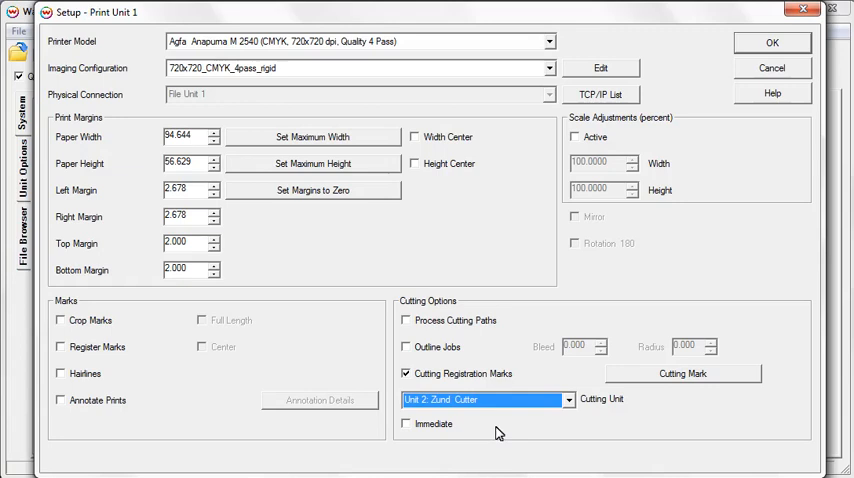
left_click(406, 424)
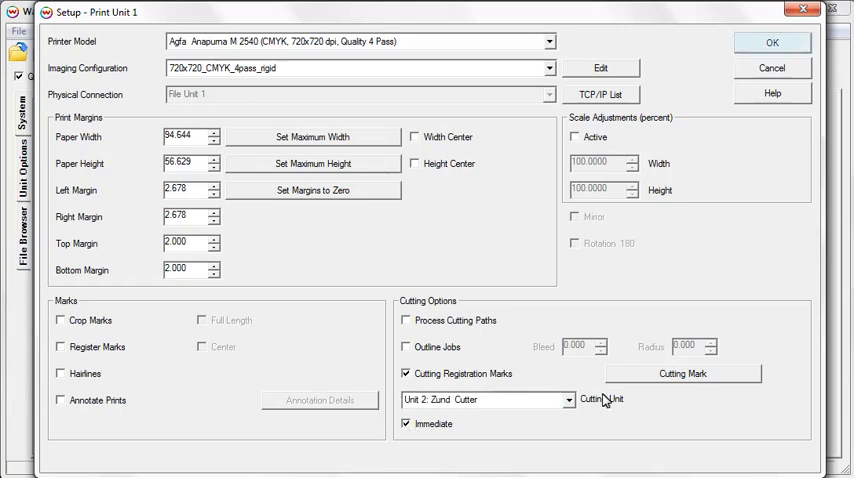
left_click(772, 42)
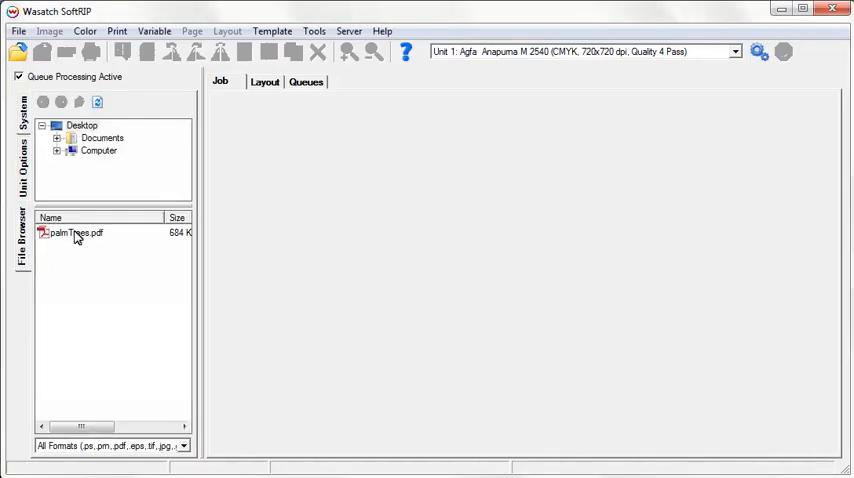
- Load palmTrees.pdf from the File Browser as the current job
double_click(74, 232)
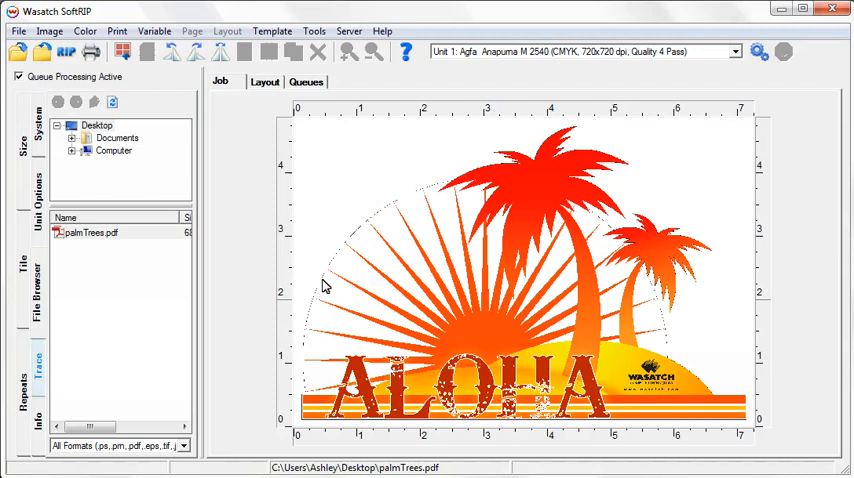
- Trace an outer cut contour around the Aloha image with No Interior Paths kept on
left_click(36, 370)
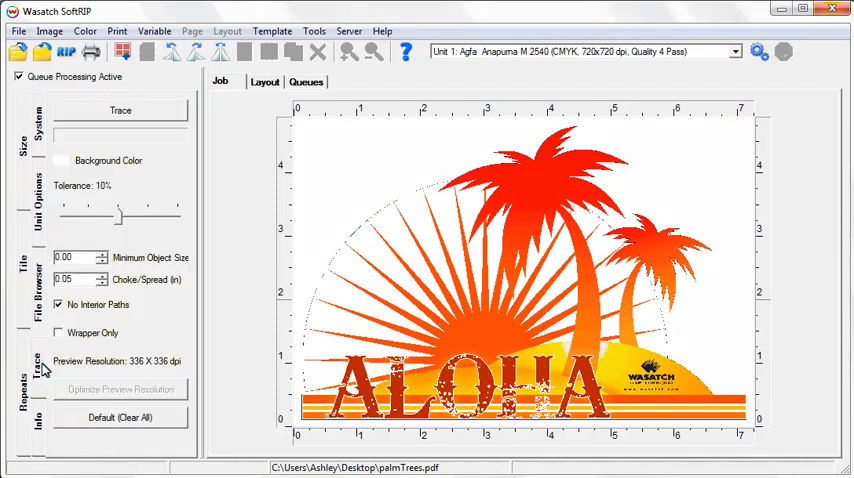
left_click(120, 110)
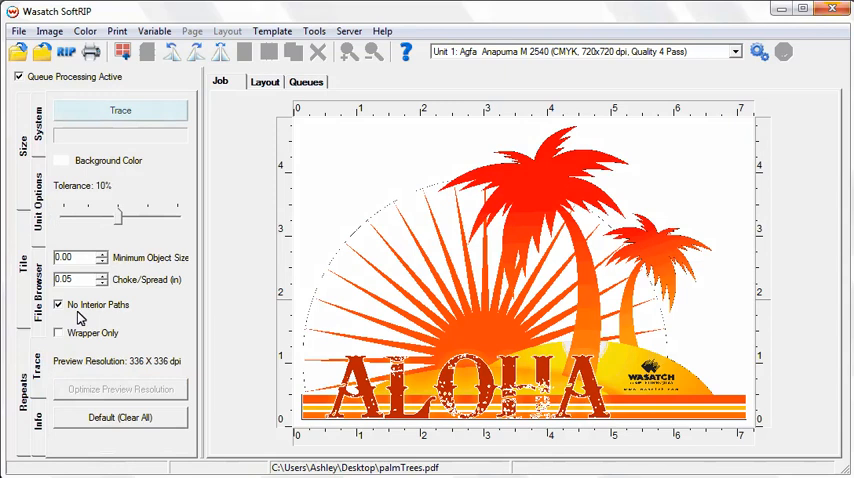
left_click(120, 110)
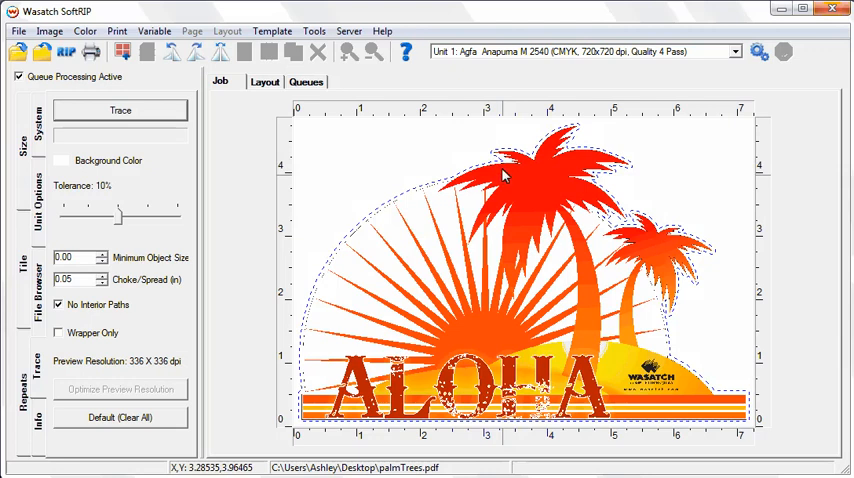
right_click(504, 176)
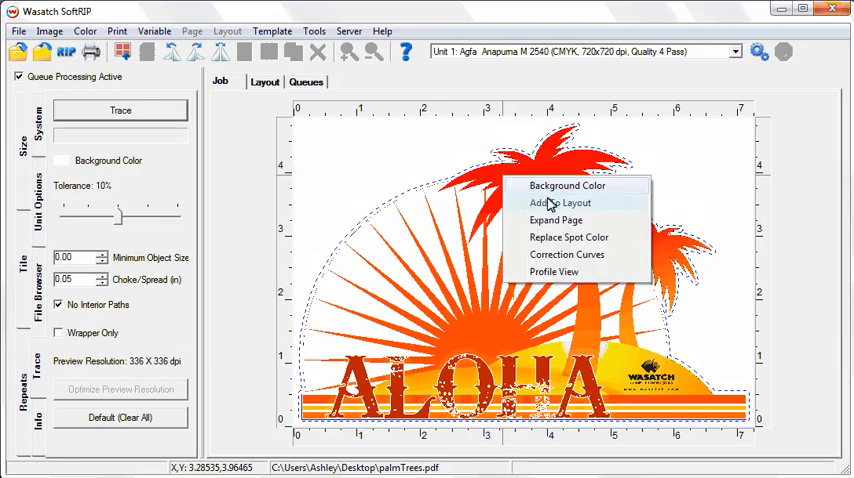
- Add the traced image to the layout and add 3 copies for four in total
left_click(560, 202)
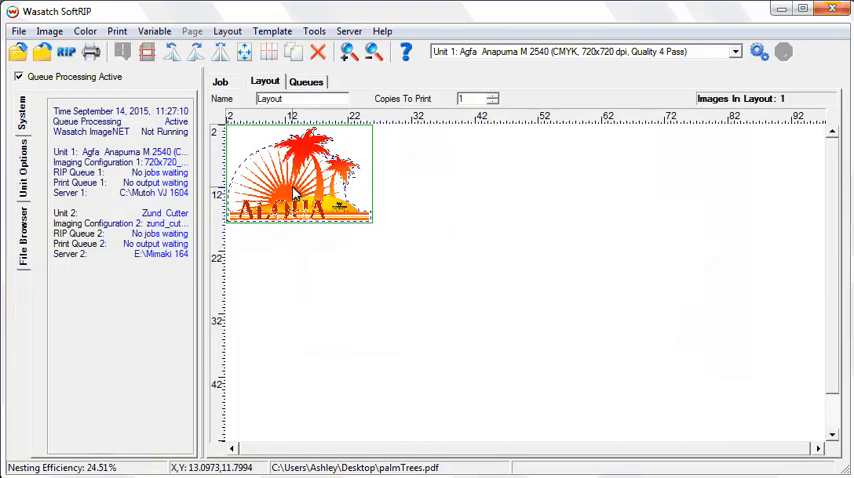
right_click(300, 190)
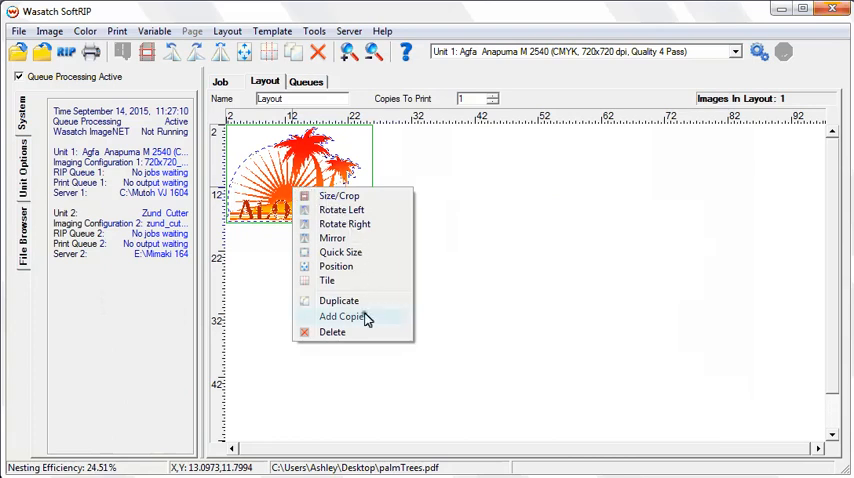
left_click(342, 316)
type("3")
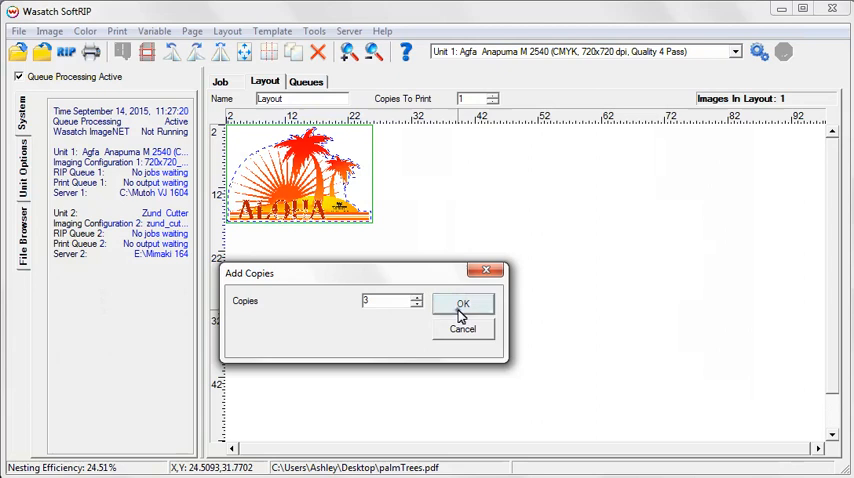
left_click(462, 304)
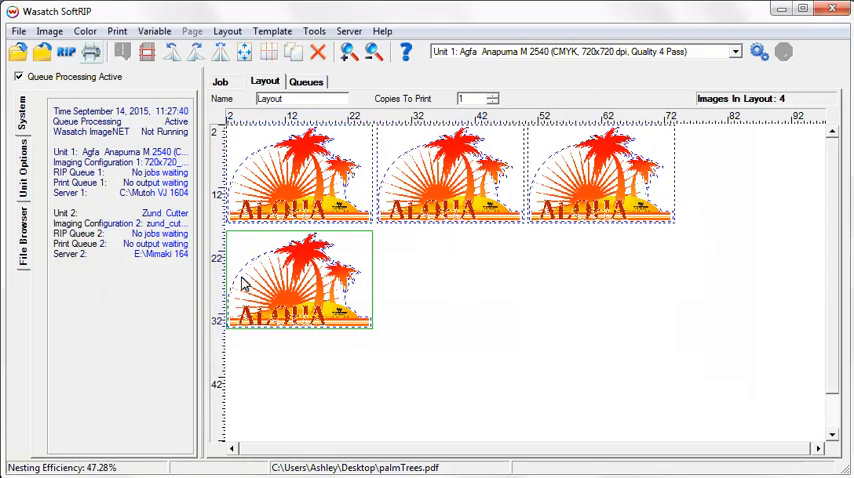